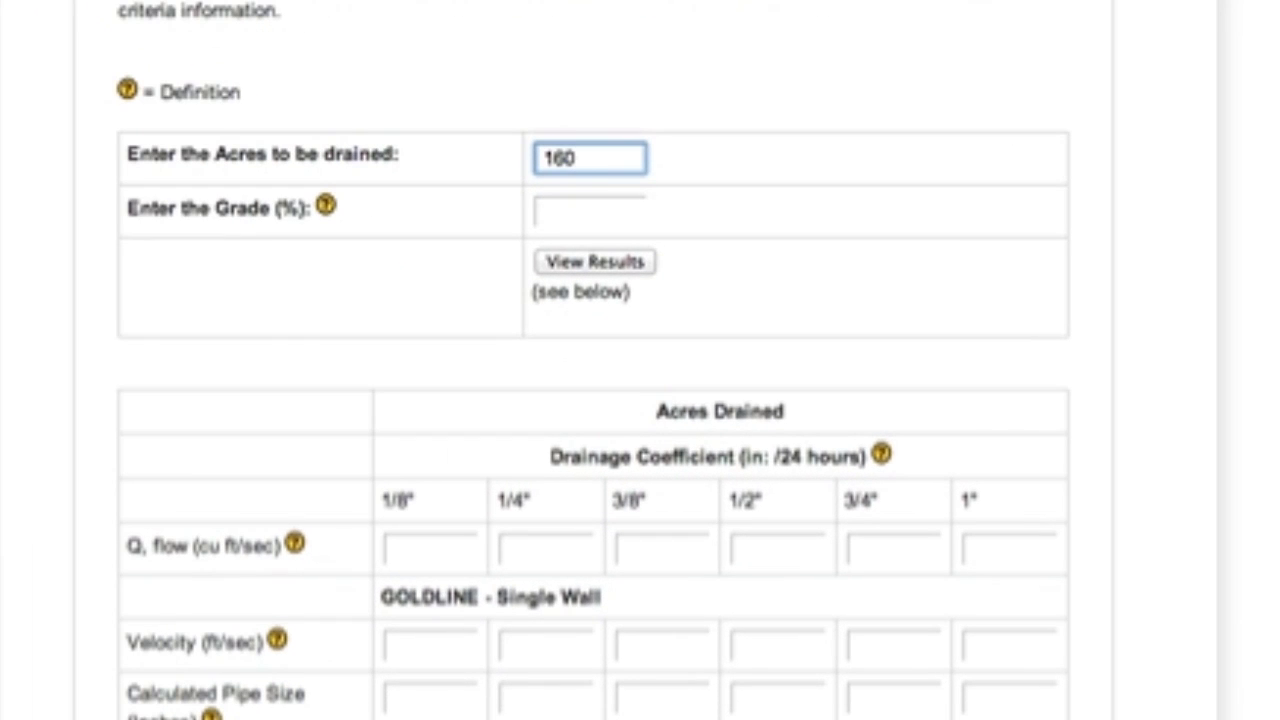
View Results for 160 acres at a 0.5% grade, filling in flow, velocity and pipe sizes
left_click(602, 263)
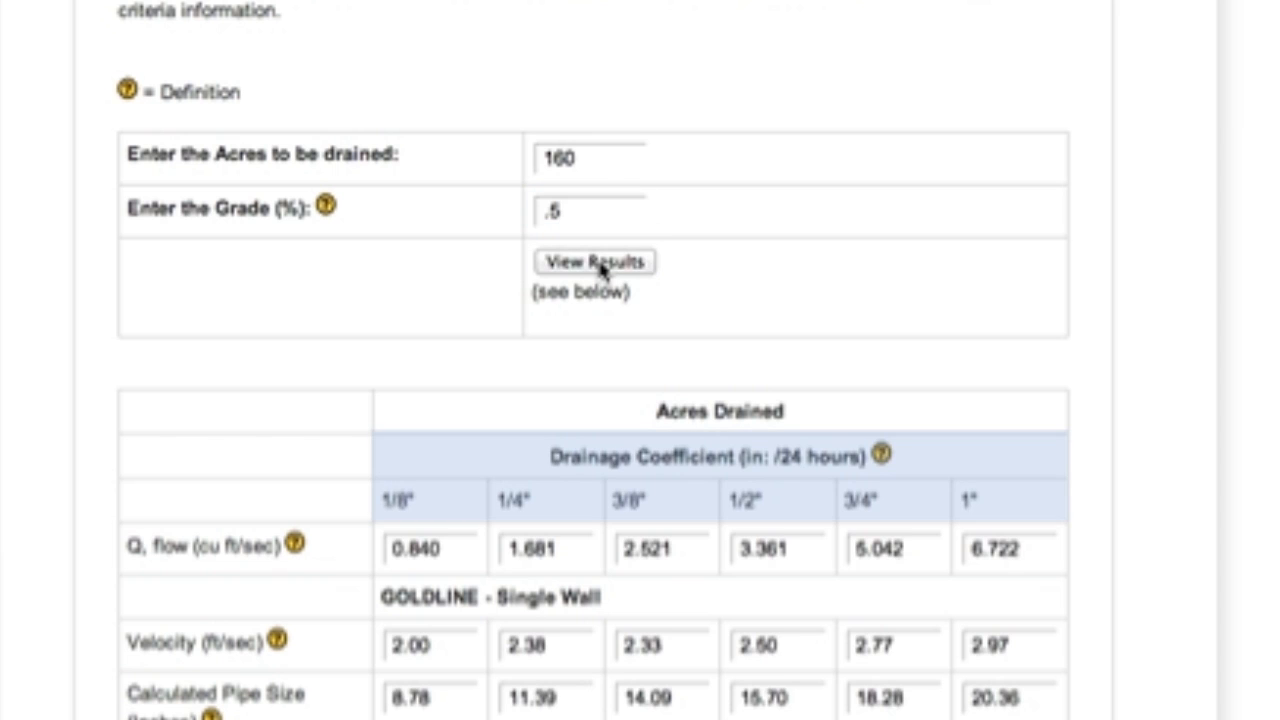